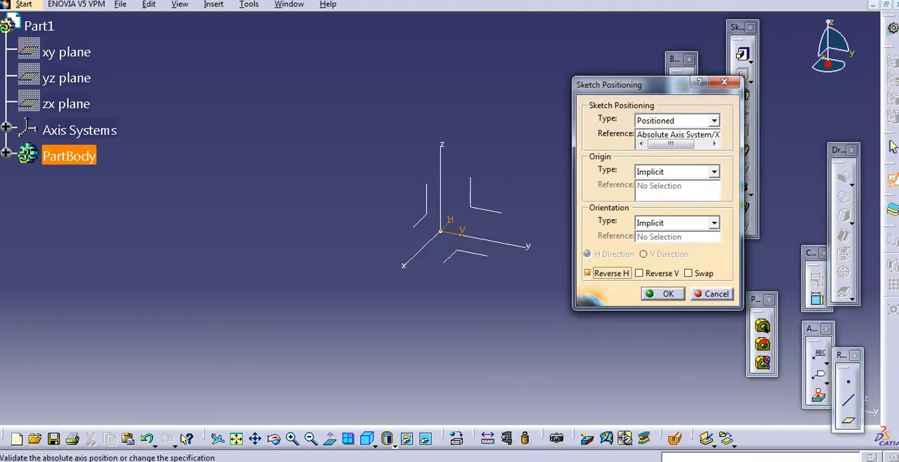
- Accept the Sketch Positioning dialog to place the sketch on the absolute axis system
click(667, 294)
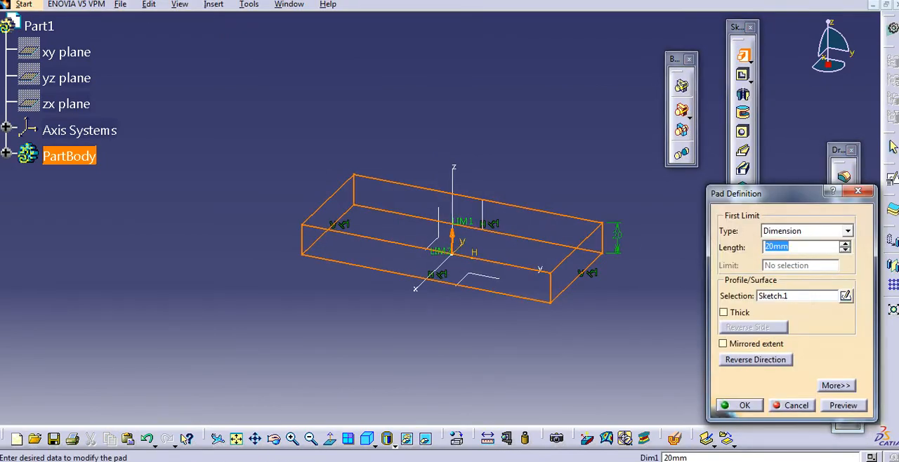
- Set the pad length to 80mm and confirm the solid block
click(845, 244)
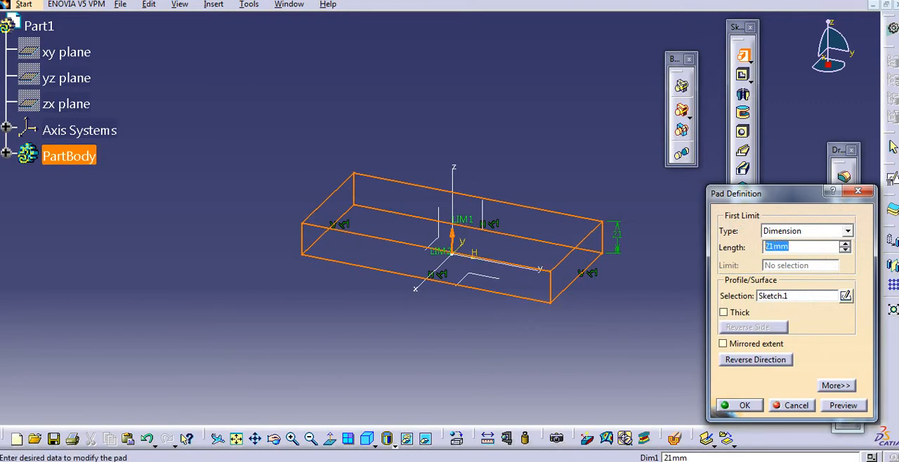
text(80mm)
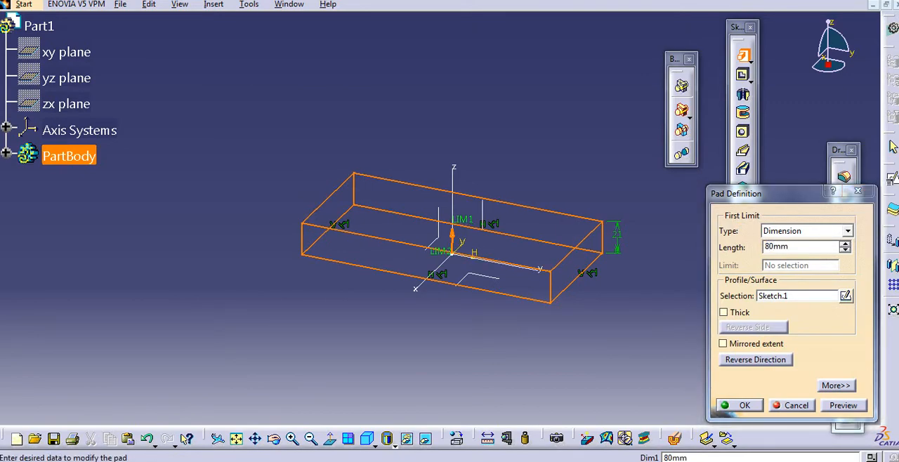
click(744, 405)
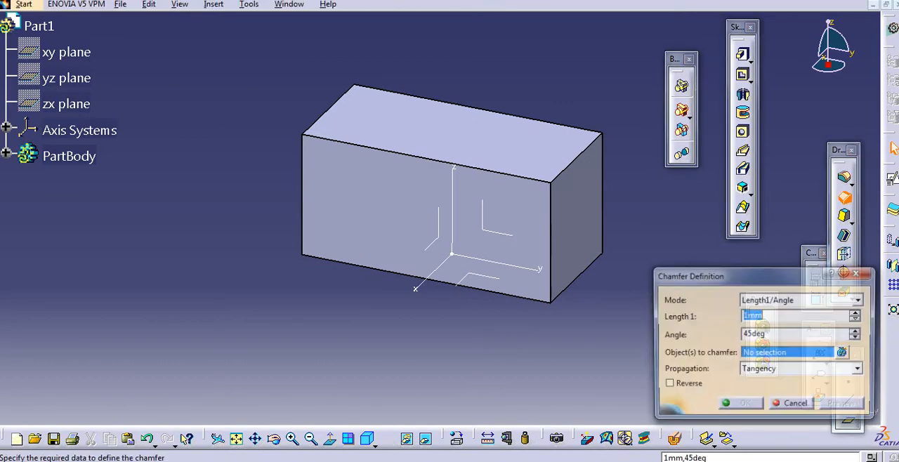
- Apply a 4 mm, 45° chamfer to the selected block edge
click(575, 169)
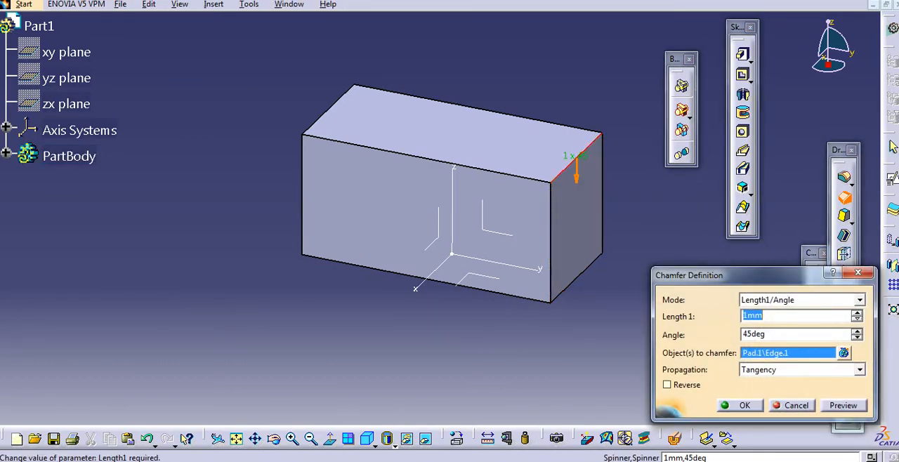
click(745, 404)
text(10)
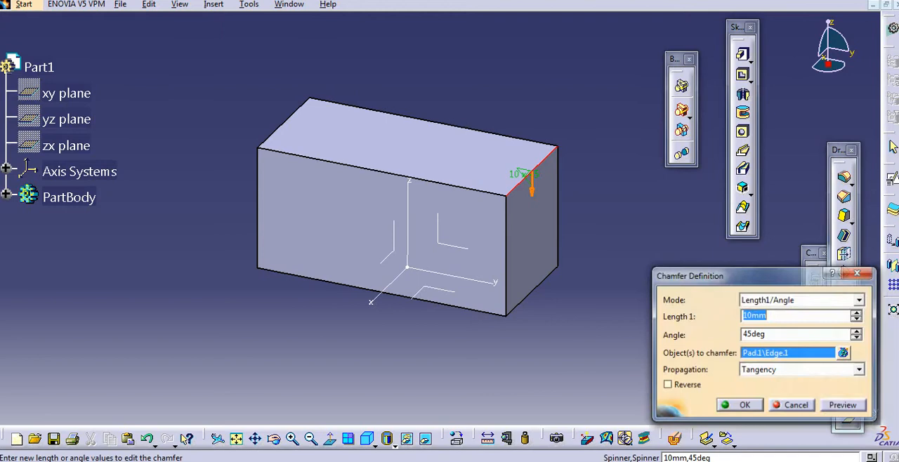
text(4)
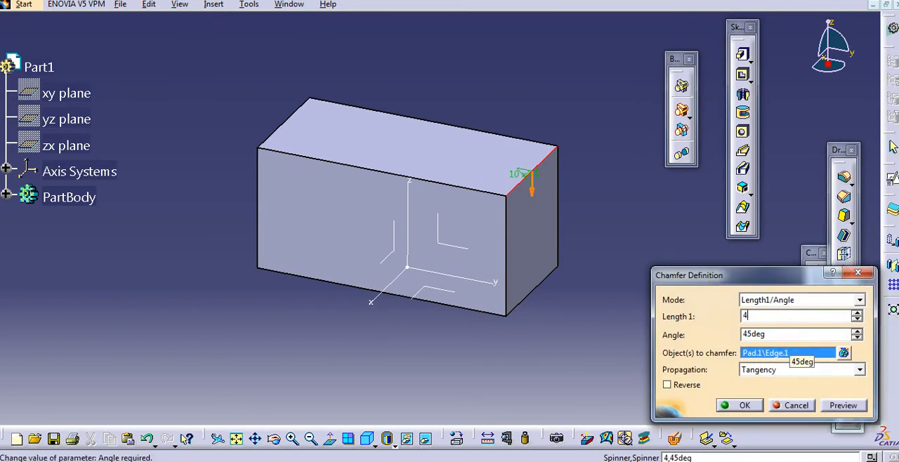
click(744, 405)
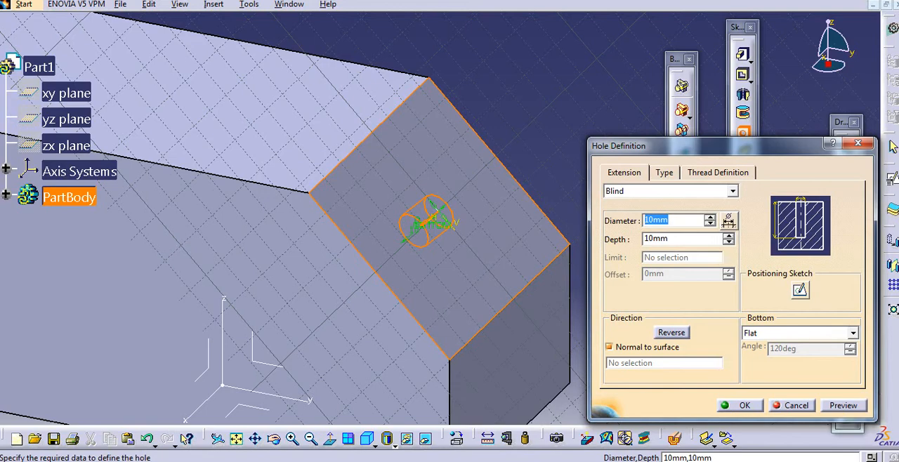
- Enter hole diameter 25 and depth 15 in Hole Definition
text(25)
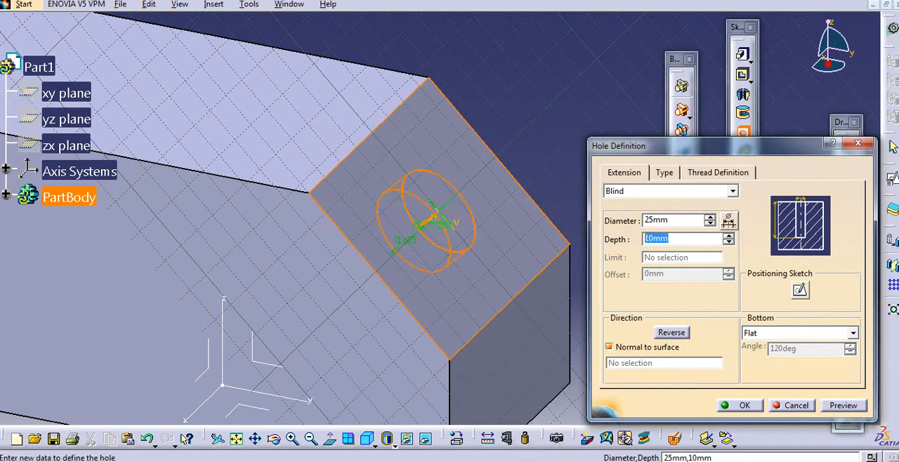
text(15)
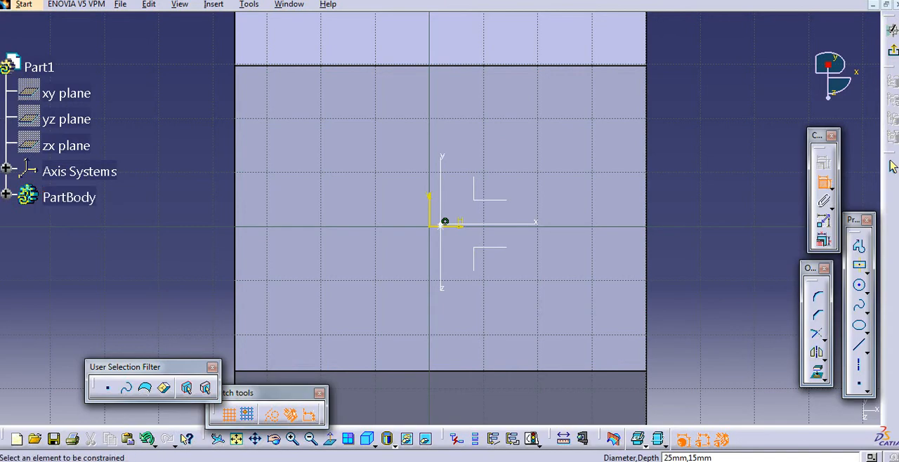
- Turn the hole position dimension into a Reference dimension via its context menu
right_click(590, 222)
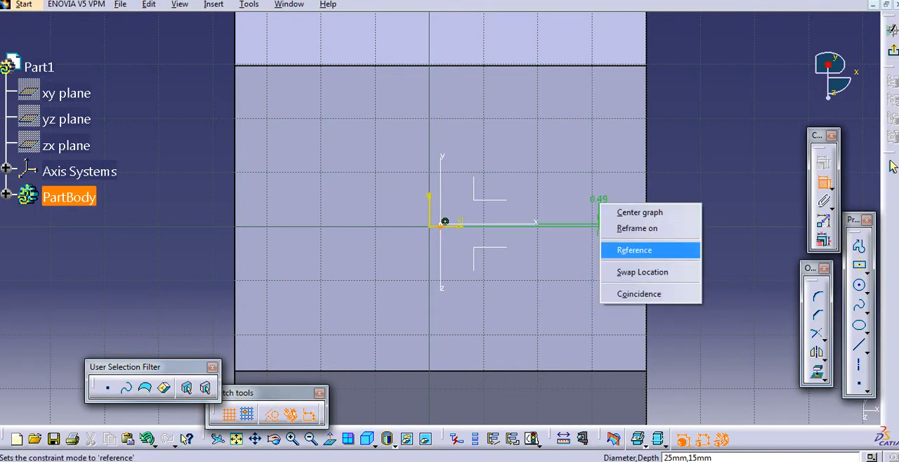
click(633, 250)
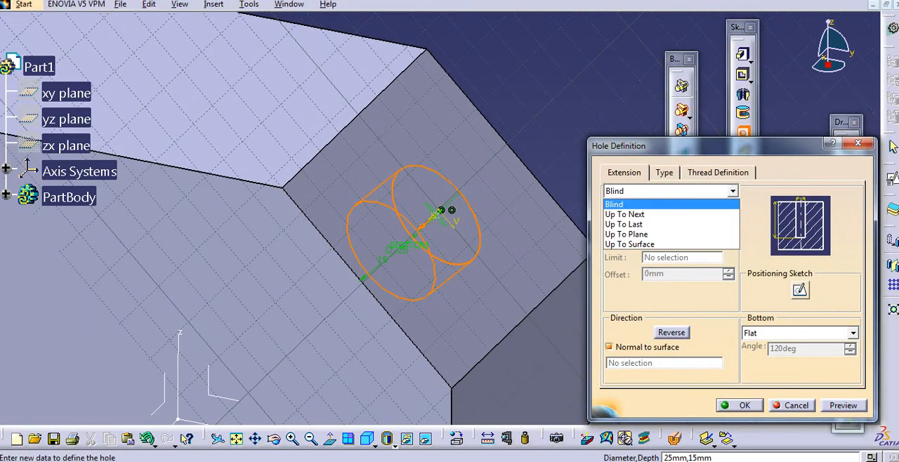
- Set the hole extension to Blind with a Flat bottom and create the hole
click(614, 203)
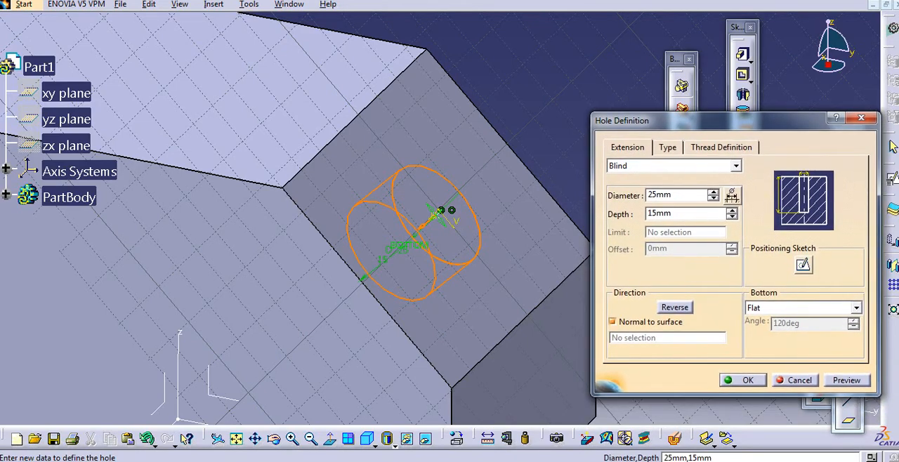
click(855, 308)
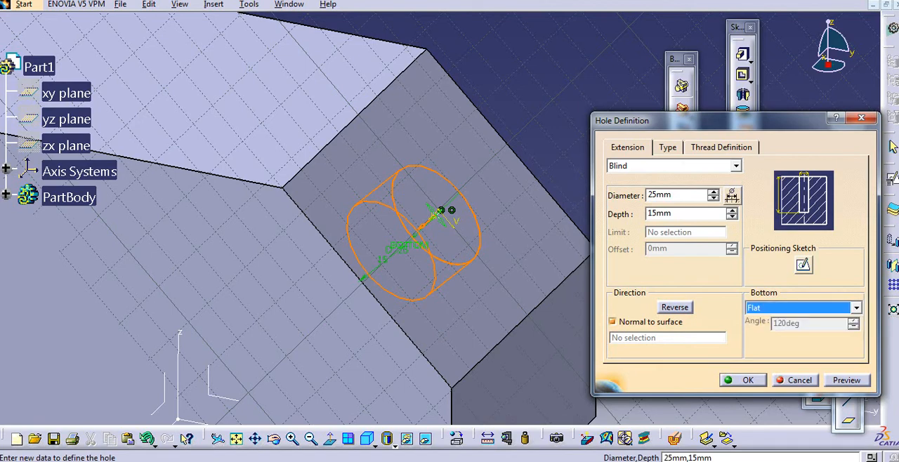
click(748, 379)
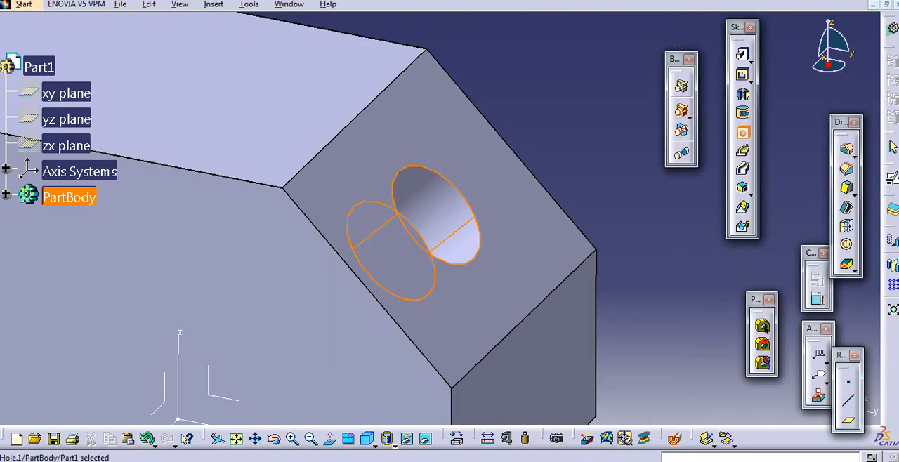